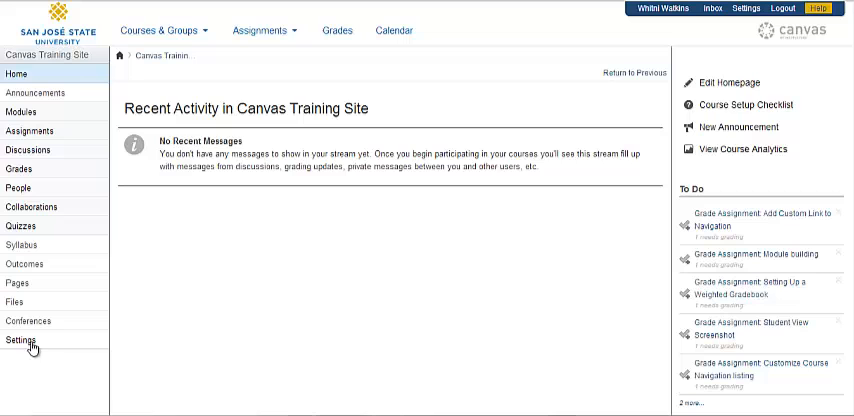
Step: Go to the Canvas Training Site course settings showing Course Details
{"action": "left_click", "coordinate": [22, 340]}
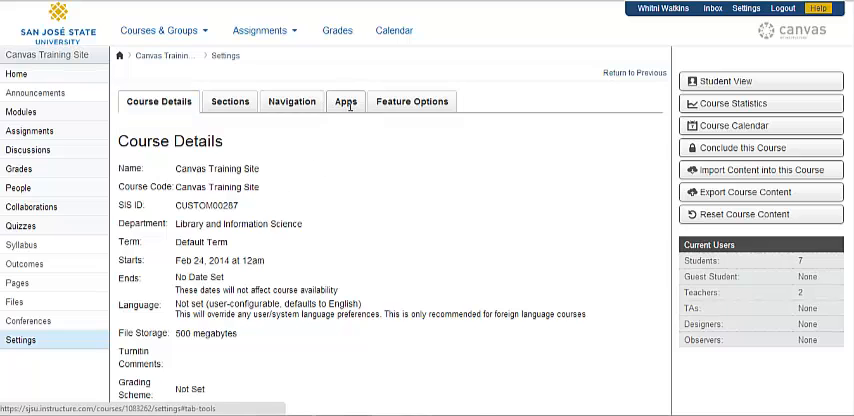
Step: Filter the course's external apps by 'redir' so only the Redirect Tool remains
{"action": "left_click", "coordinate": [344, 101]}
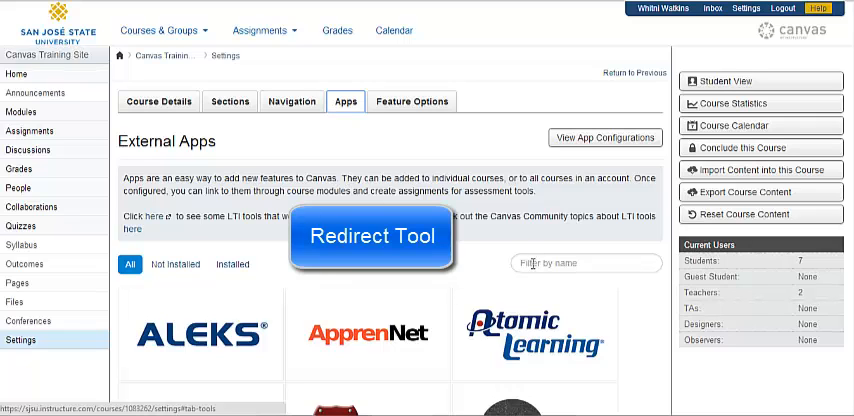
{"action": "mouse_move", "coordinate": [405, 280]}
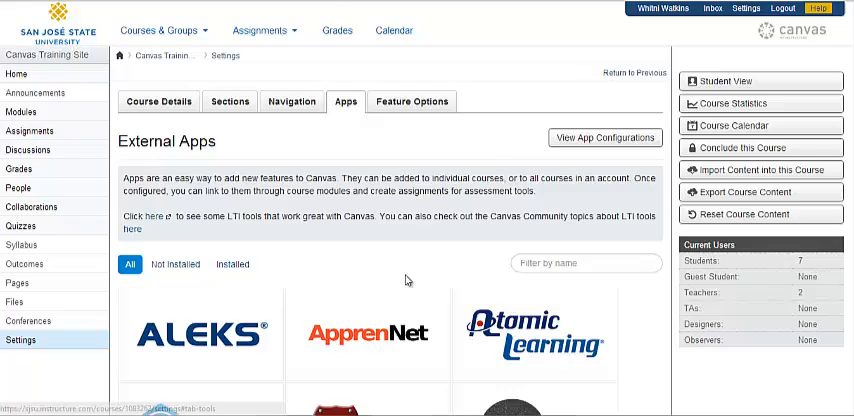
{"action": "mouse_move", "coordinate": [472, 282]}
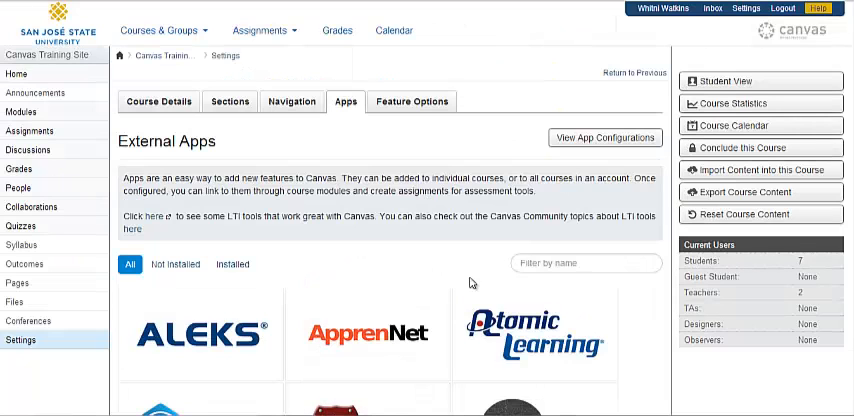
{"action": "left_click", "coordinate": [586, 263]}
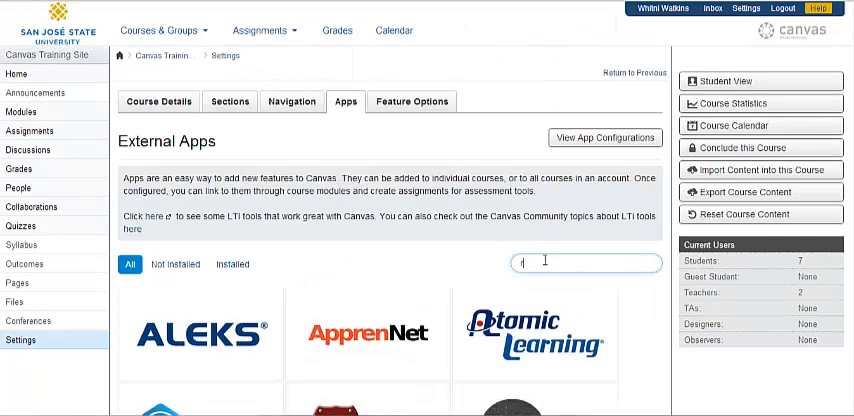
{"action": "type", "text": "redire"}
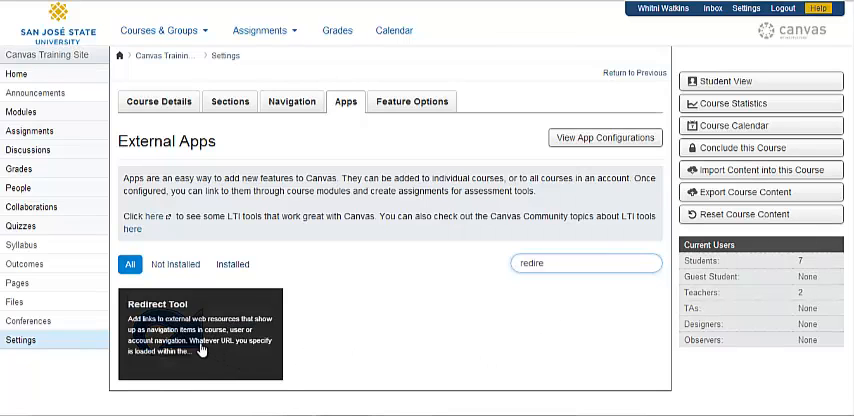
Step: Bring up the Redirect Tool's details and its empty Add App form
{"action": "left_click", "coordinate": [200, 335]}
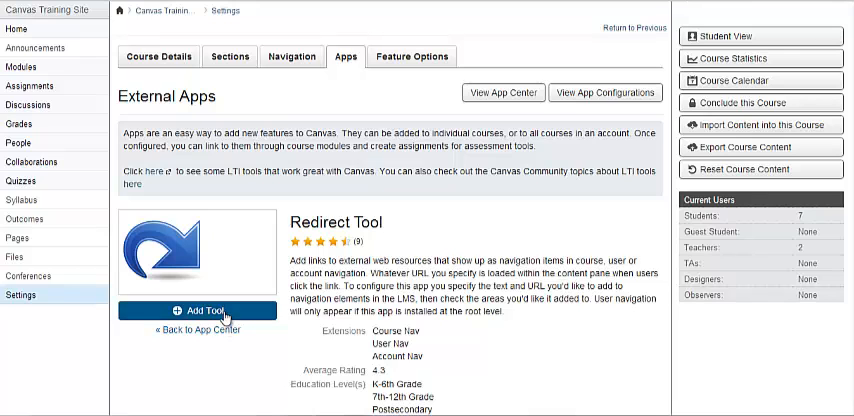
{"action": "left_click", "coordinate": [197, 310]}
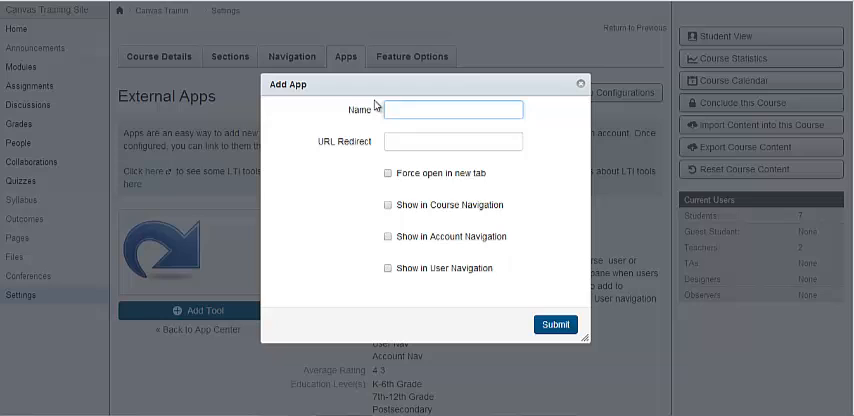
{"action": "type", "text": "King Library"}
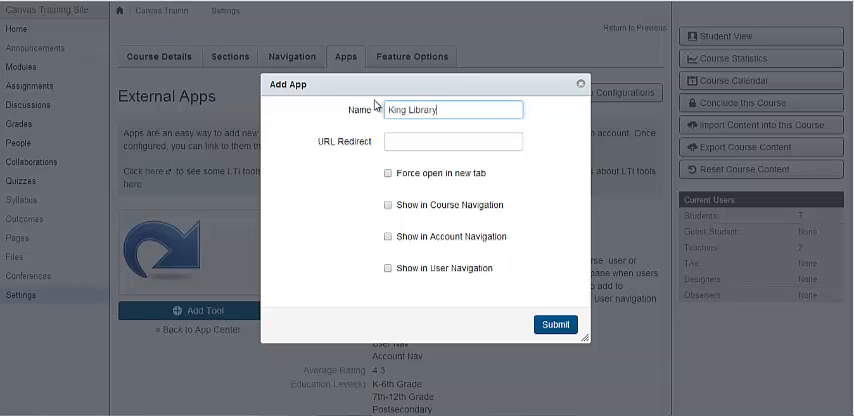
{"action": "left_click", "coordinate": [452, 140]}
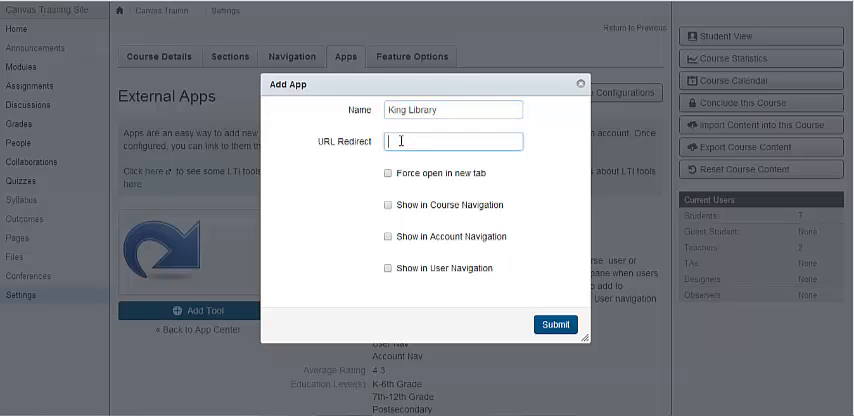
{"action": "type", "text": "http://library.sjsu.edu/"}
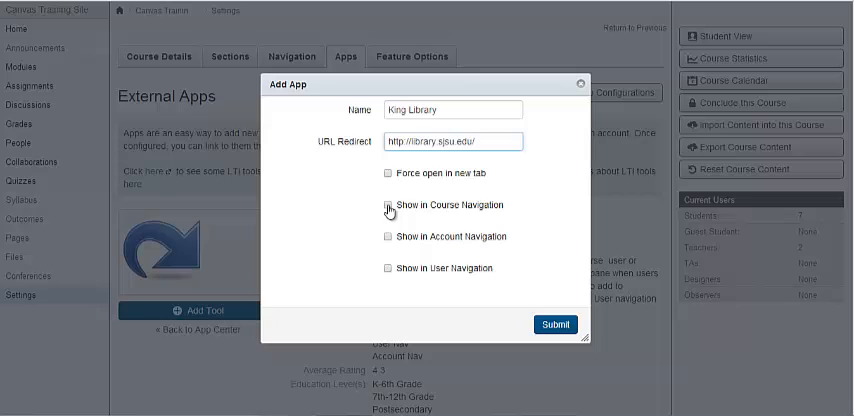
{"action": "left_click", "coordinate": [384, 206]}
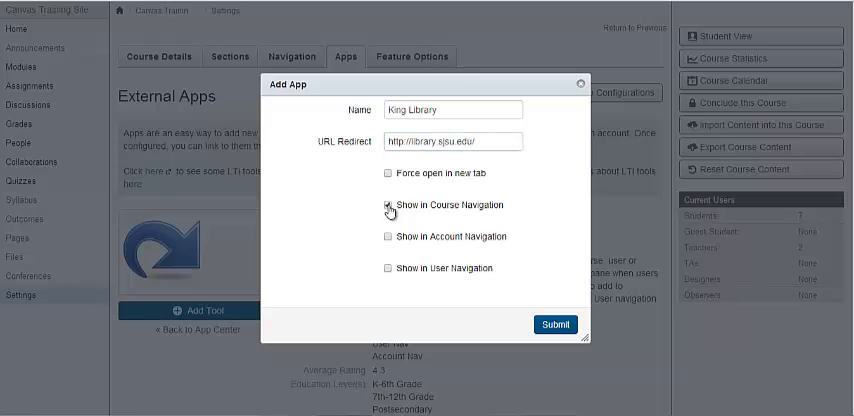
{"action": "left_click", "coordinate": [384, 205]}
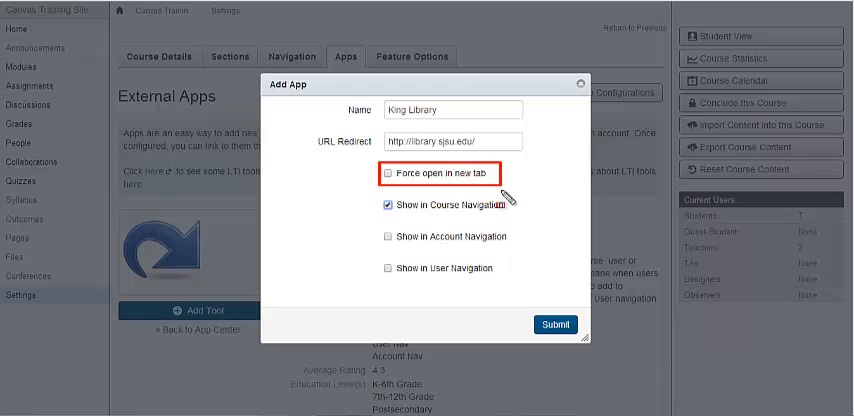
{"action": "mouse_move", "coordinate": [504, 197]}
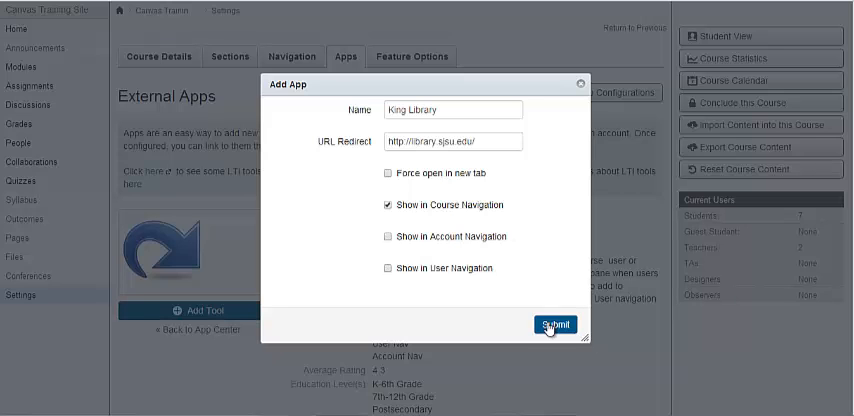
{"action": "left_click", "coordinate": [549, 323]}
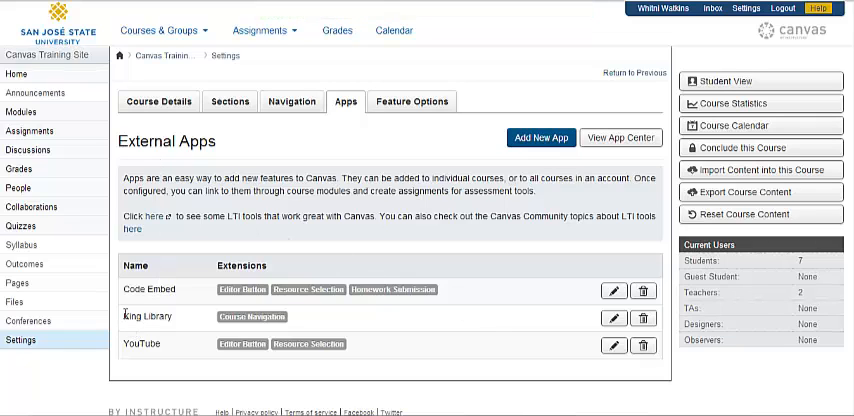
{"action": "mouse_move", "coordinate": [358, 332]}
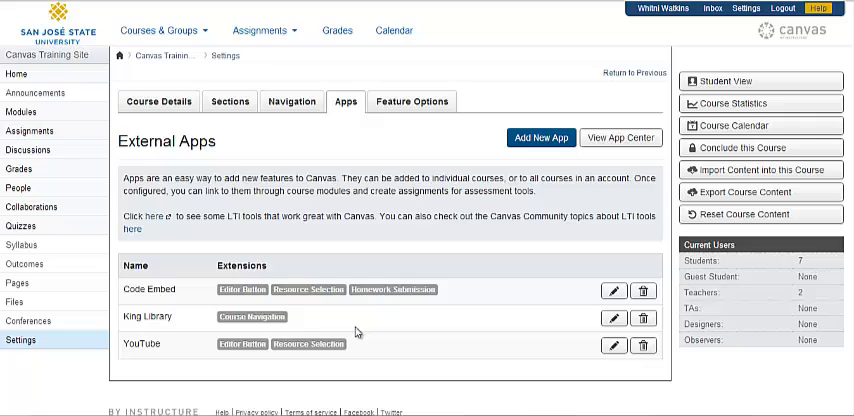
{"action": "mouse_move", "coordinate": [322, 331]}
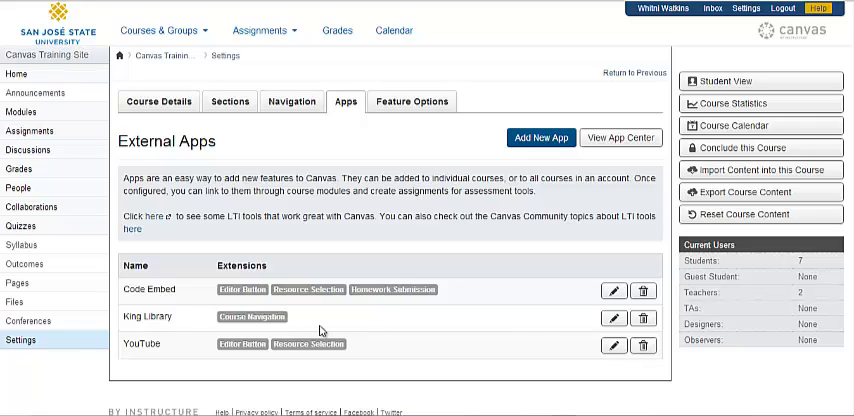
{"action": "mouse_move", "coordinate": [170, 142]}
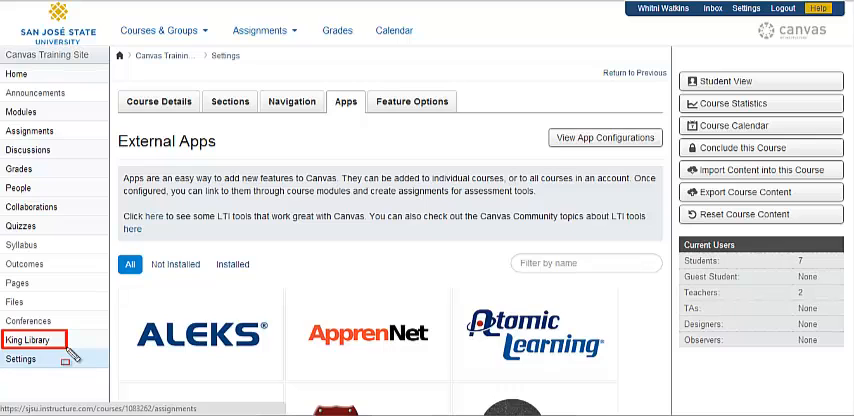
Step: Follow the new King Library navigation link to the library page, then return to Settings
{"action": "left_click", "coordinate": [37, 340]}
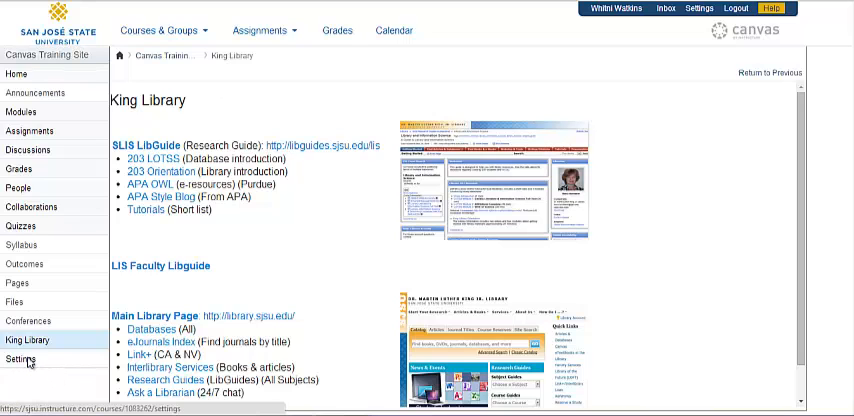
{"action": "left_click", "coordinate": [21, 359]}
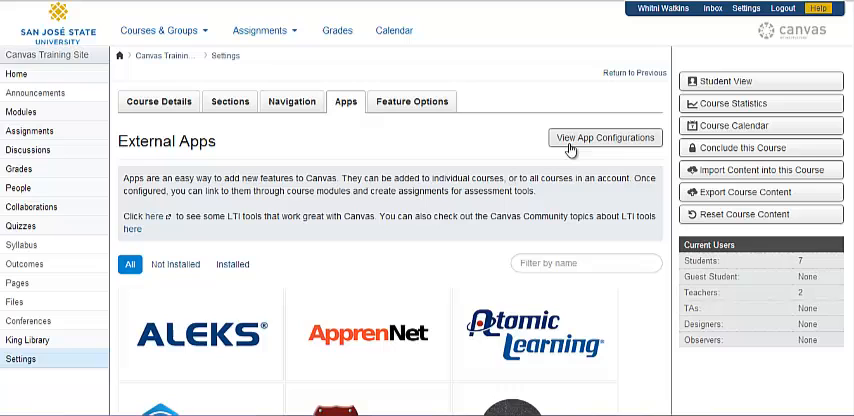
Step: View the app configurations, reopen the King Library app's settings and resubmit them unchanged
{"action": "left_click", "coordinate": [604, 137]}
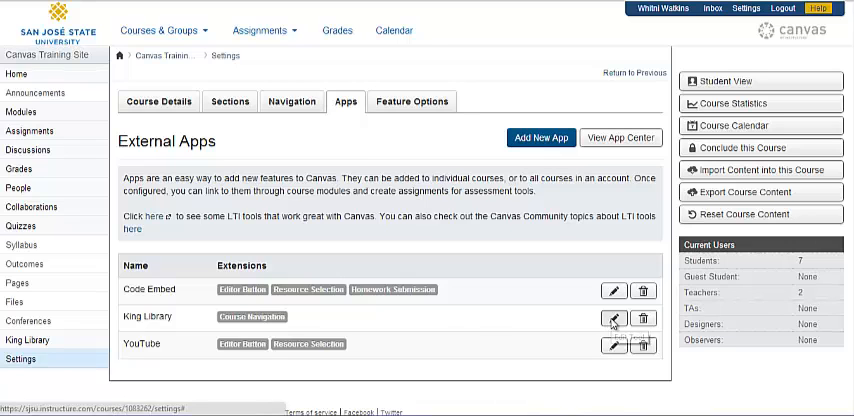
{"action": "left_click", "coordinate": [613, 318]}
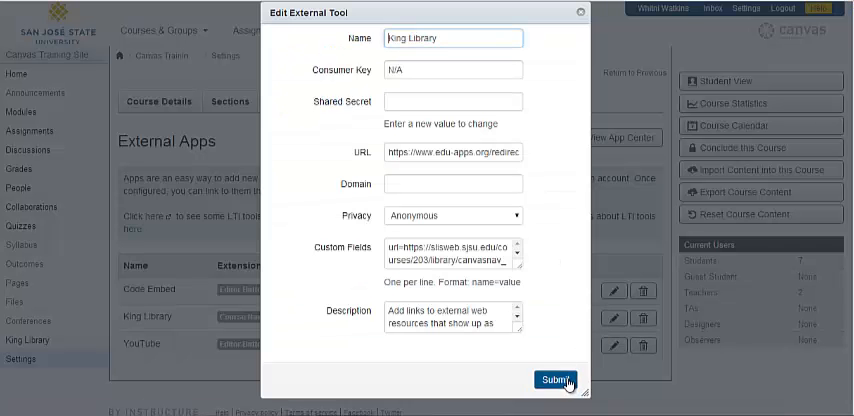
{"action": "left_click", "coordinate": [547, 382]}
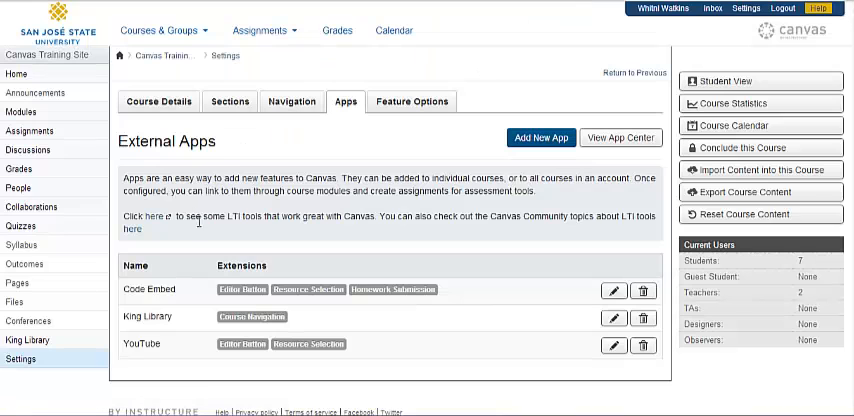